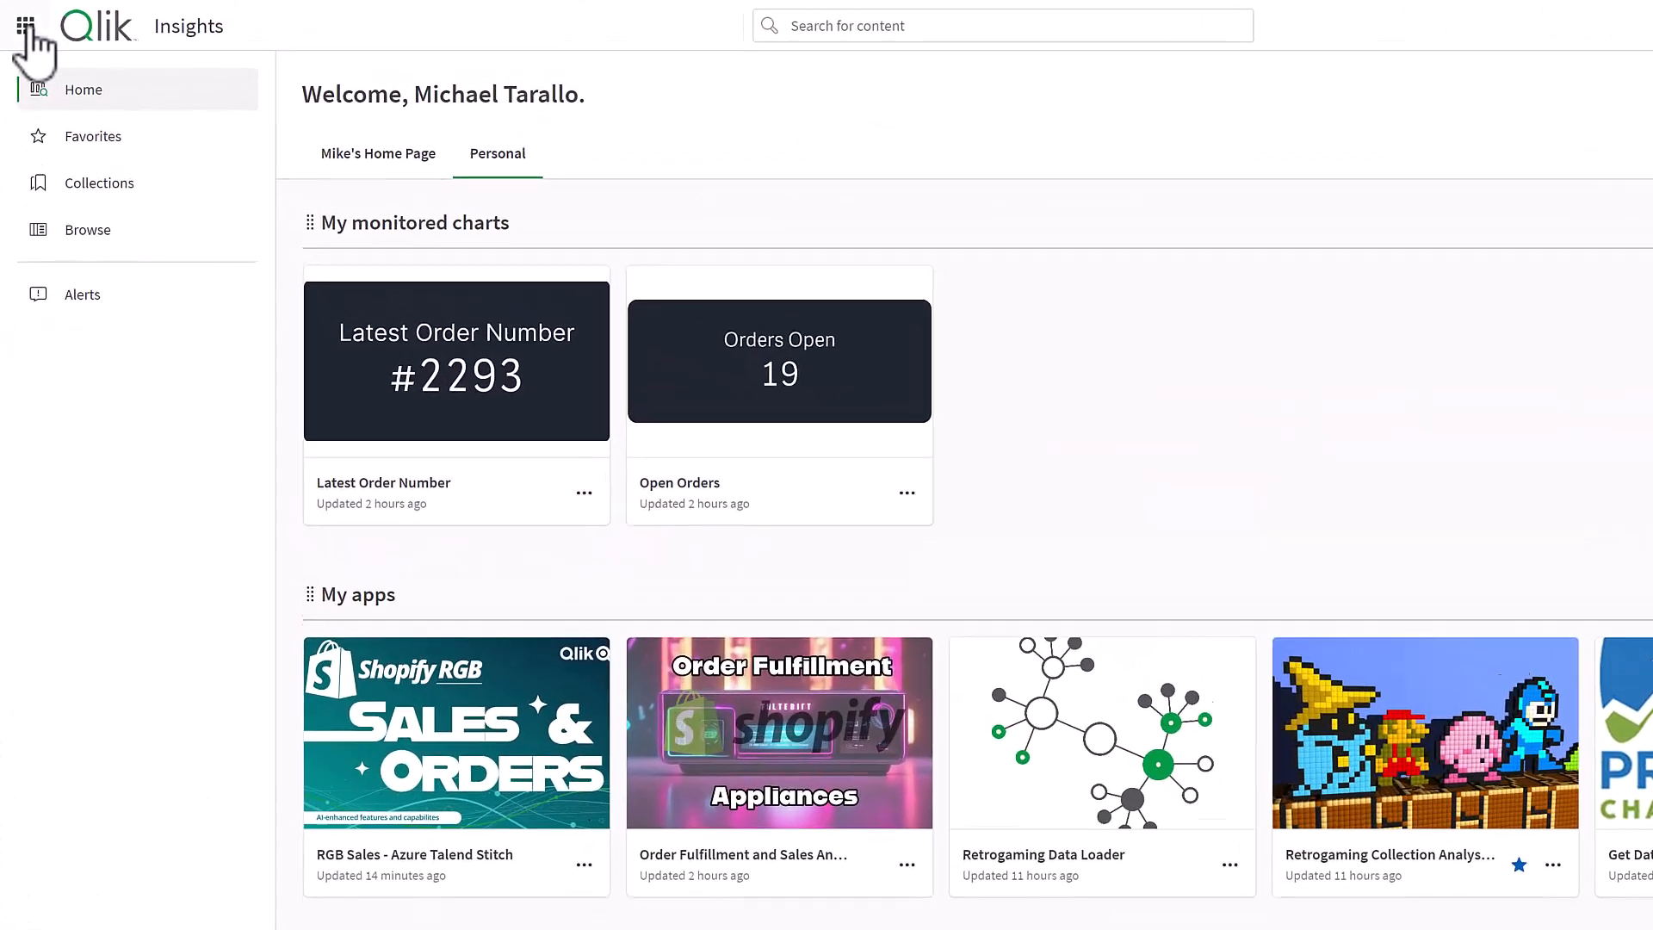
Step: From the waffle menu enter Analytics, view Collections, then return to Analytics Home
click(34, 26)
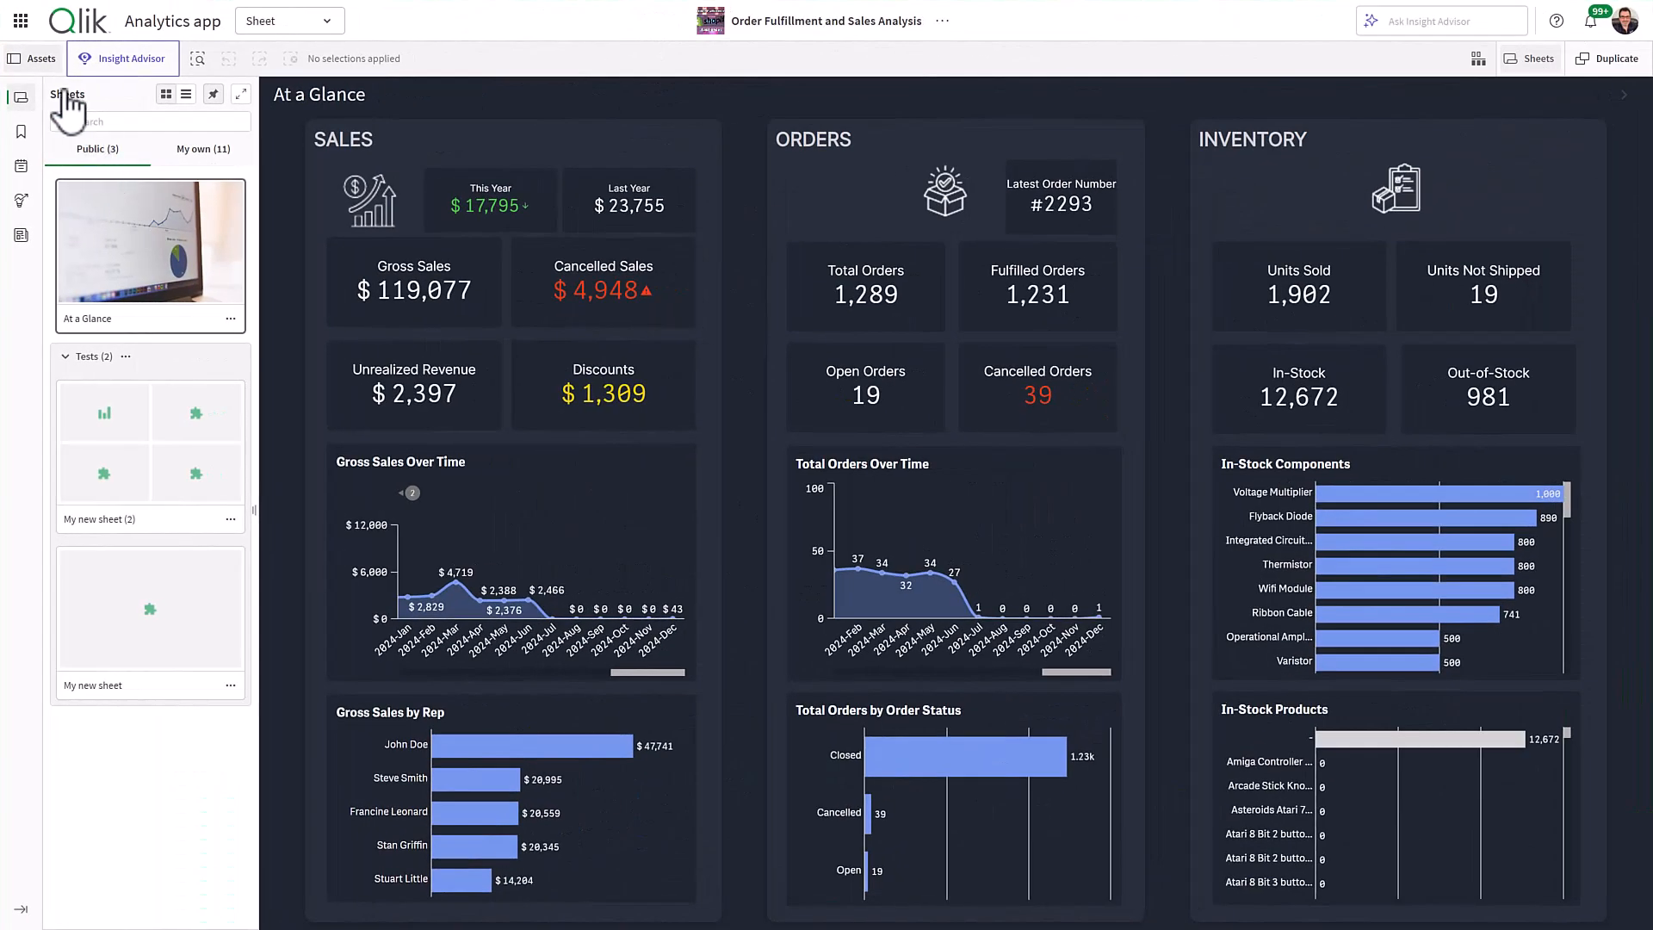
click(21, 21)
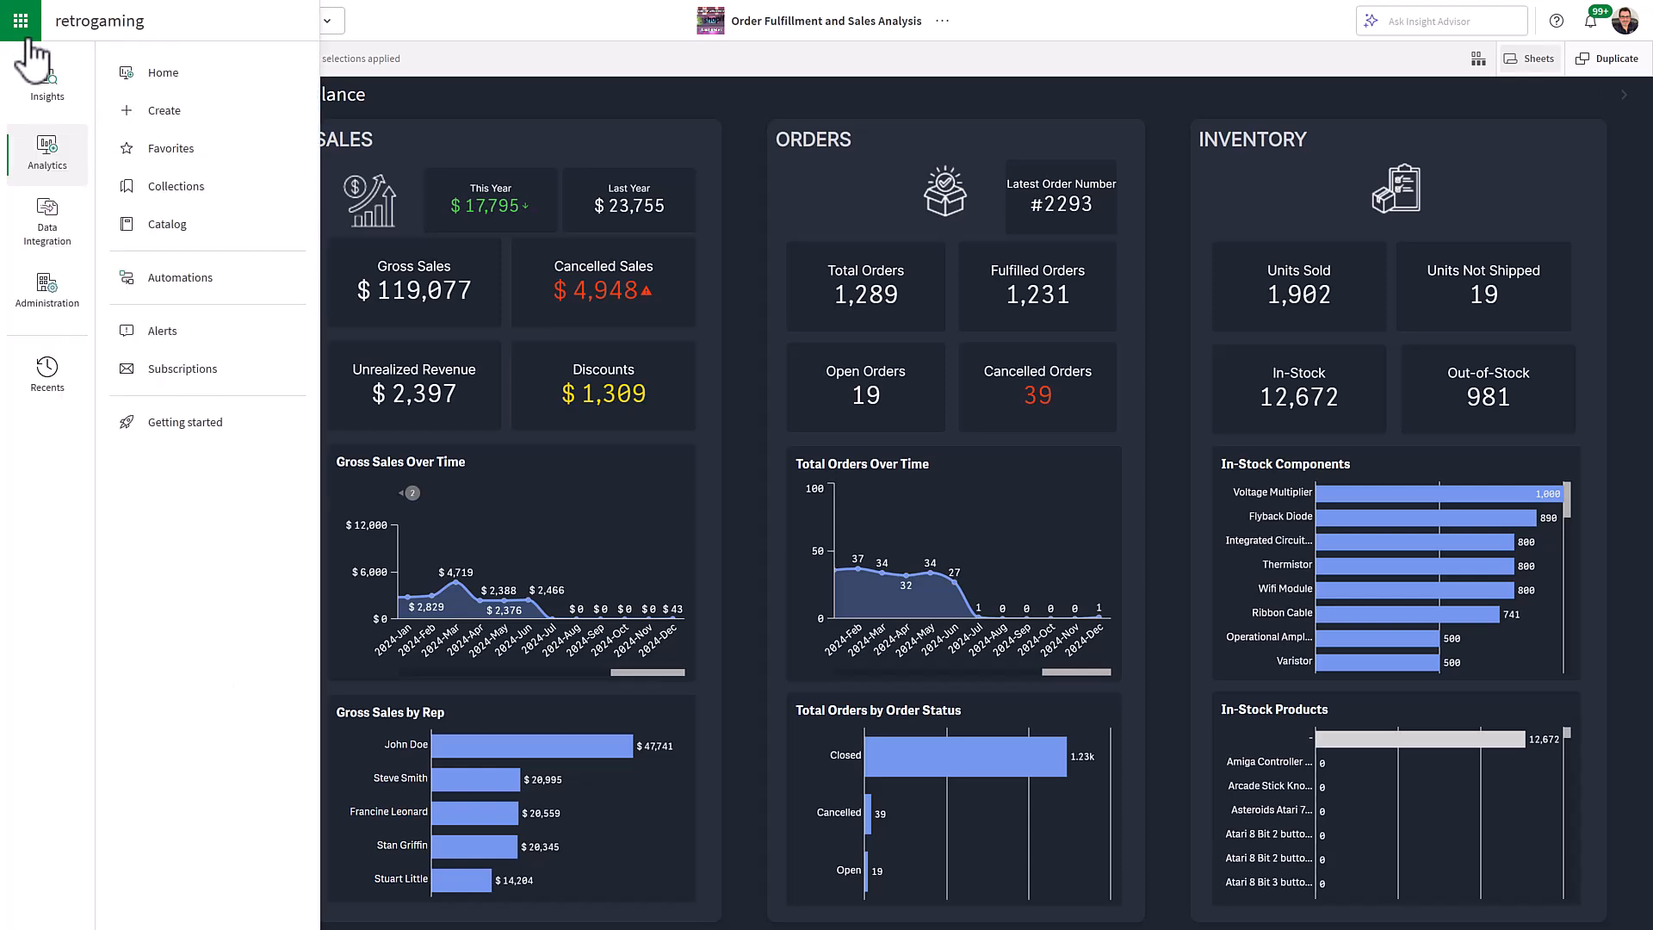
click(176, 186)
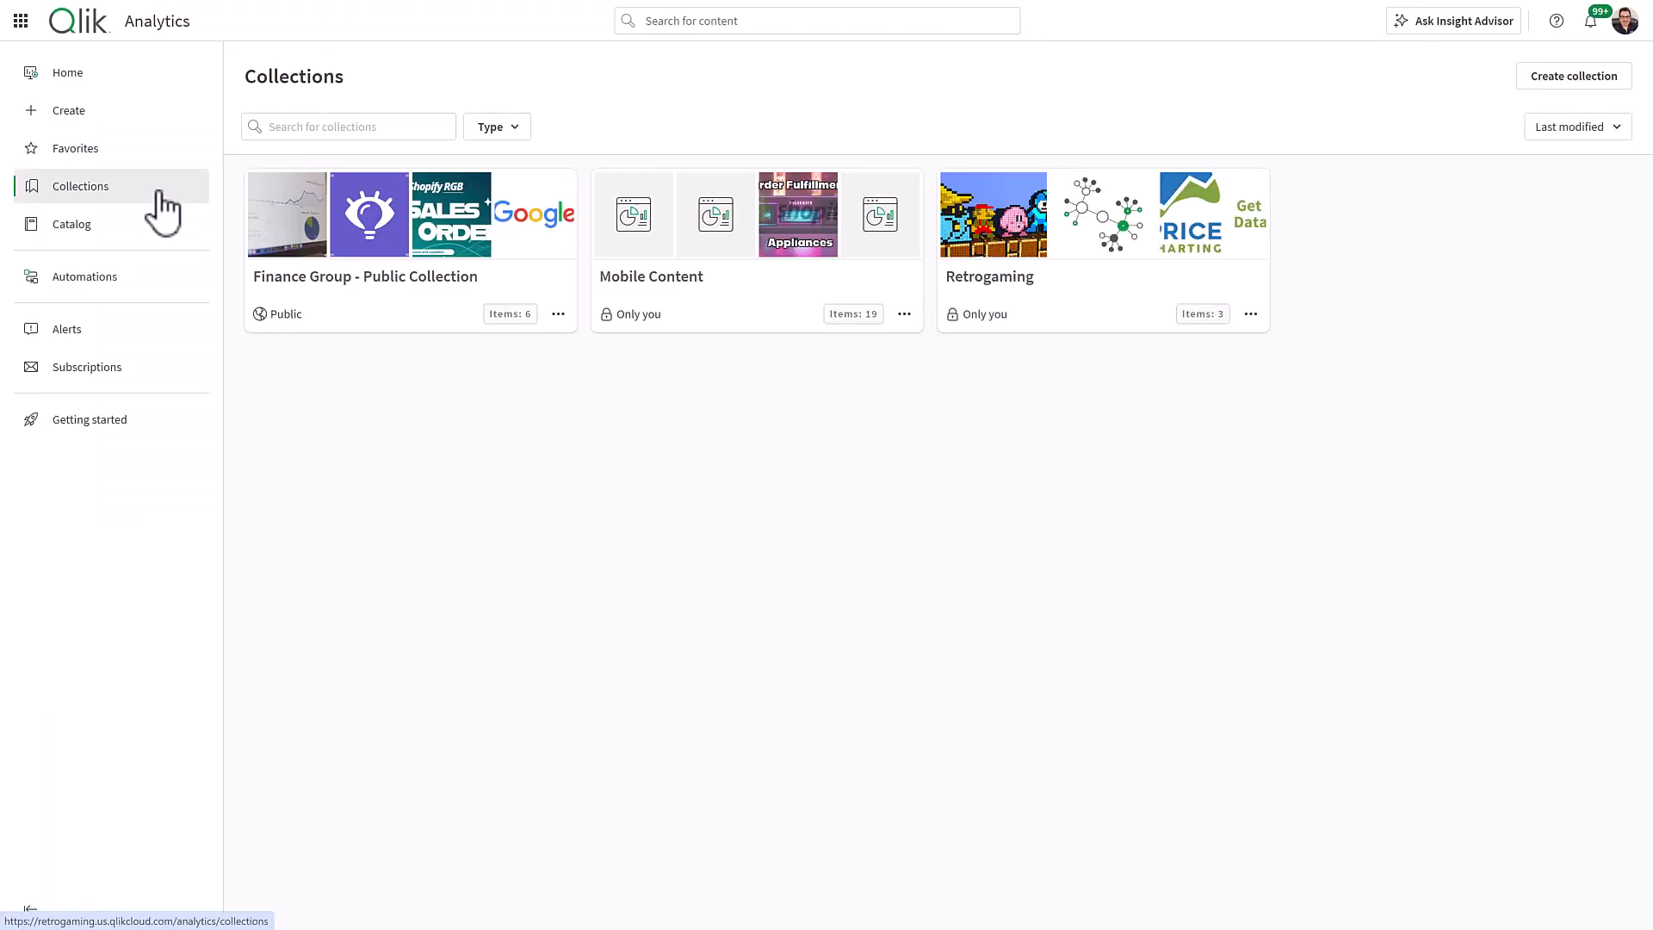
click(68, 72)
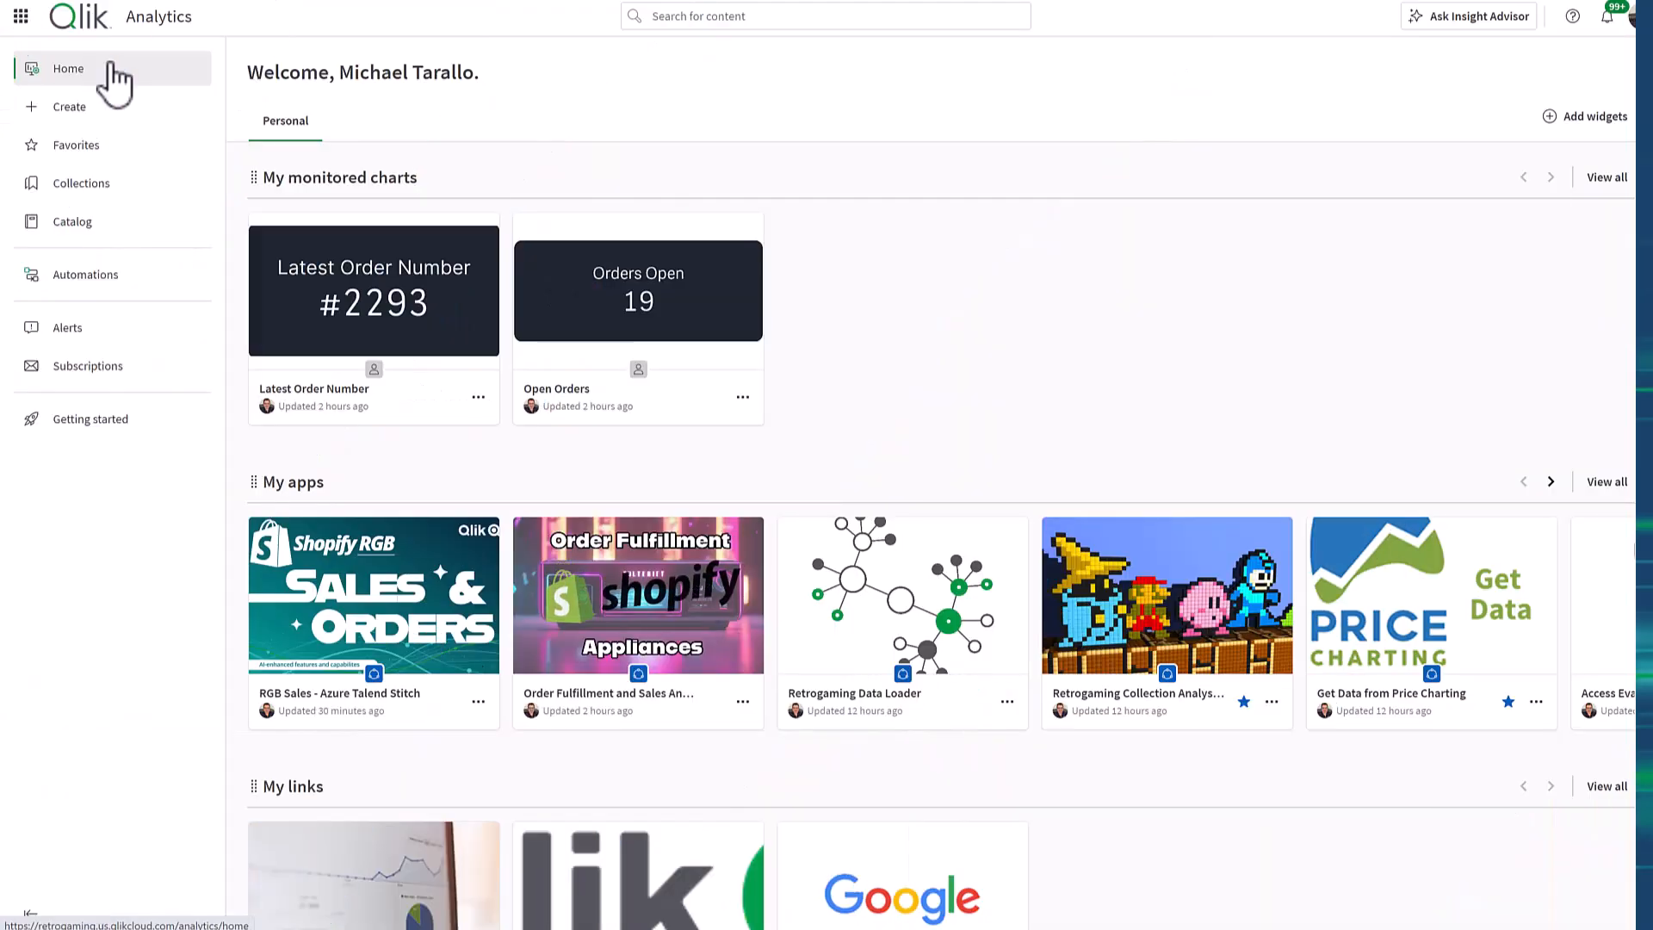
Step: Show the Create page and open the Order Fulfillment and Sales Analysis app from a Recommended card
click(69, 107)
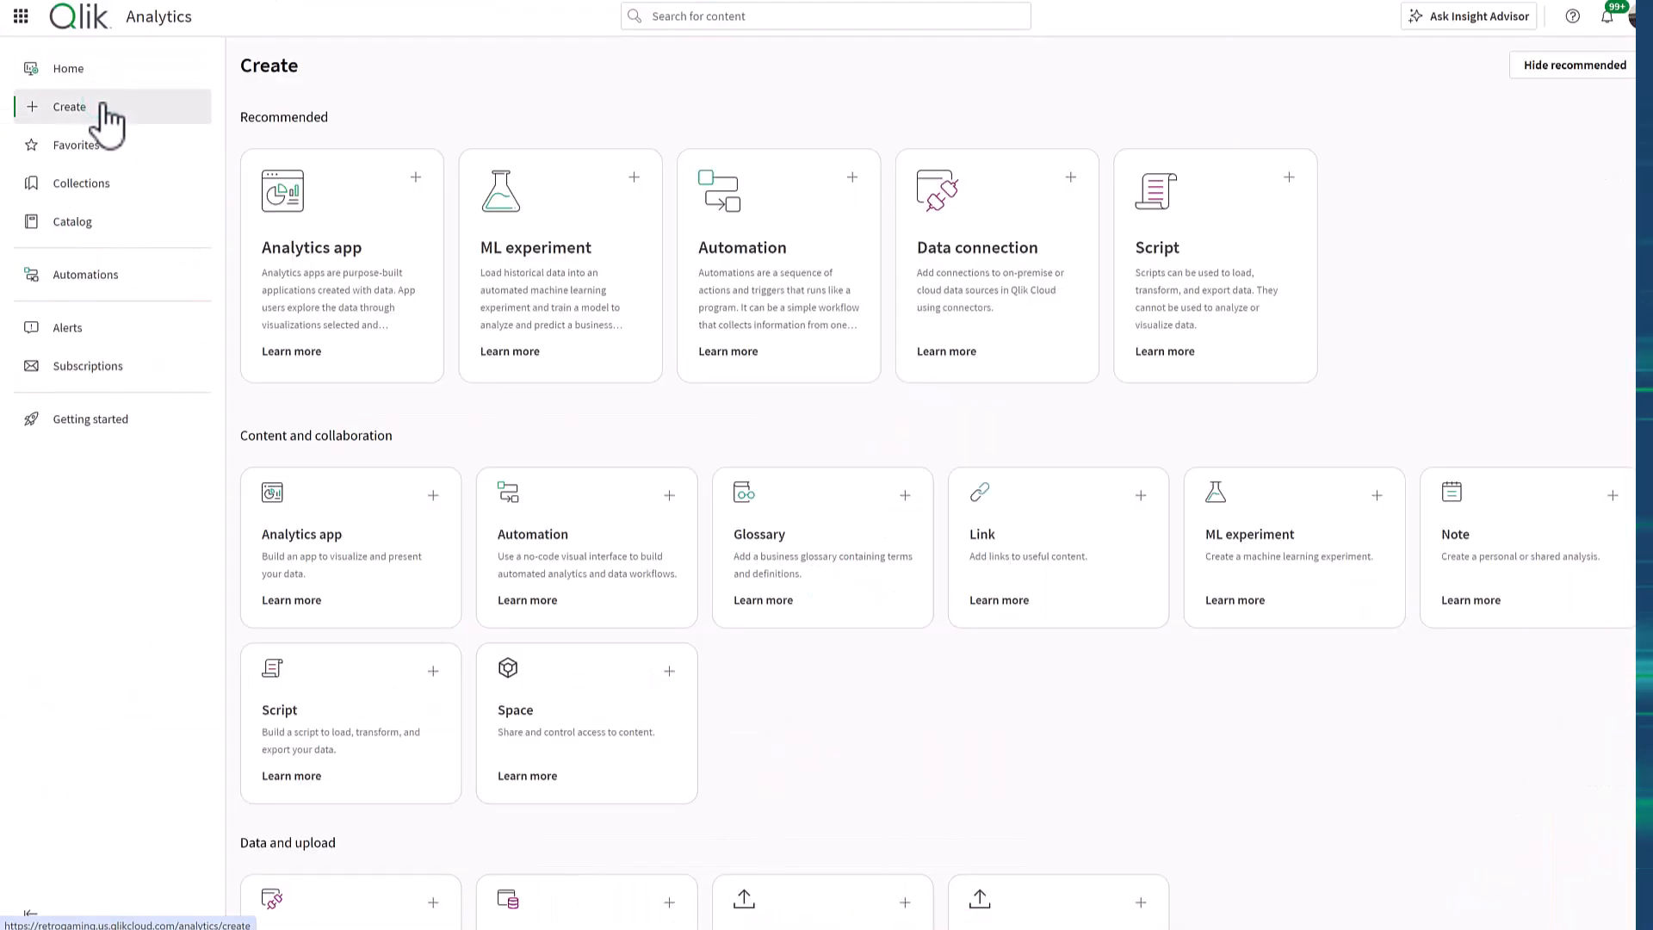
mouse_move(414, 265)
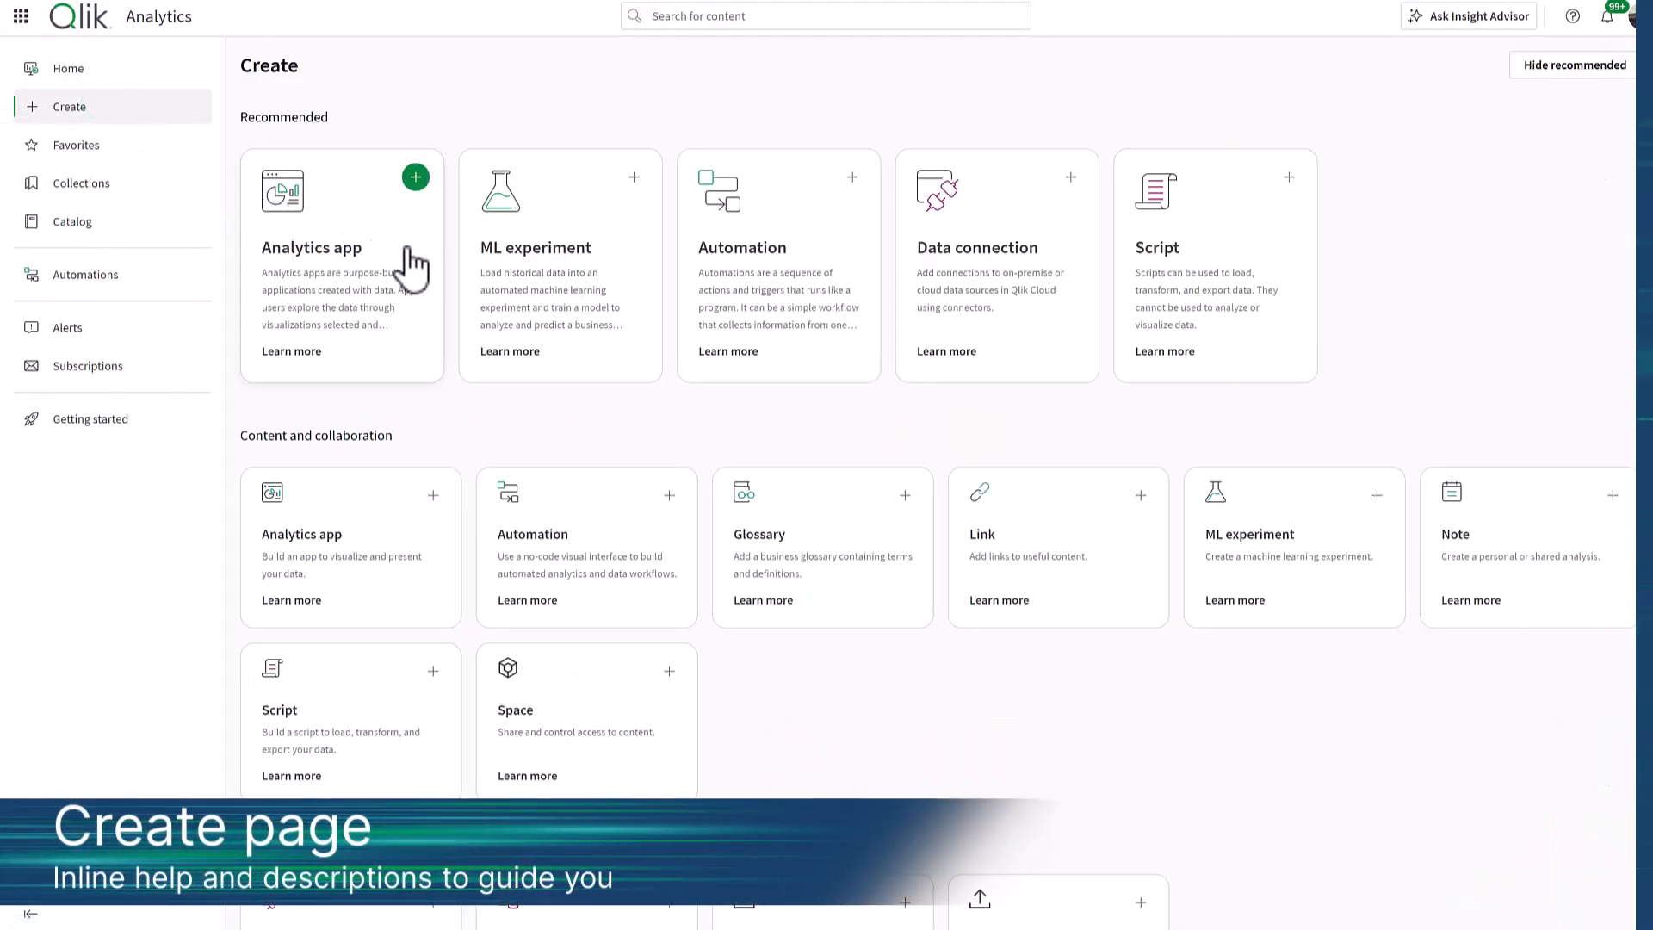
mouse_move(661, 332)
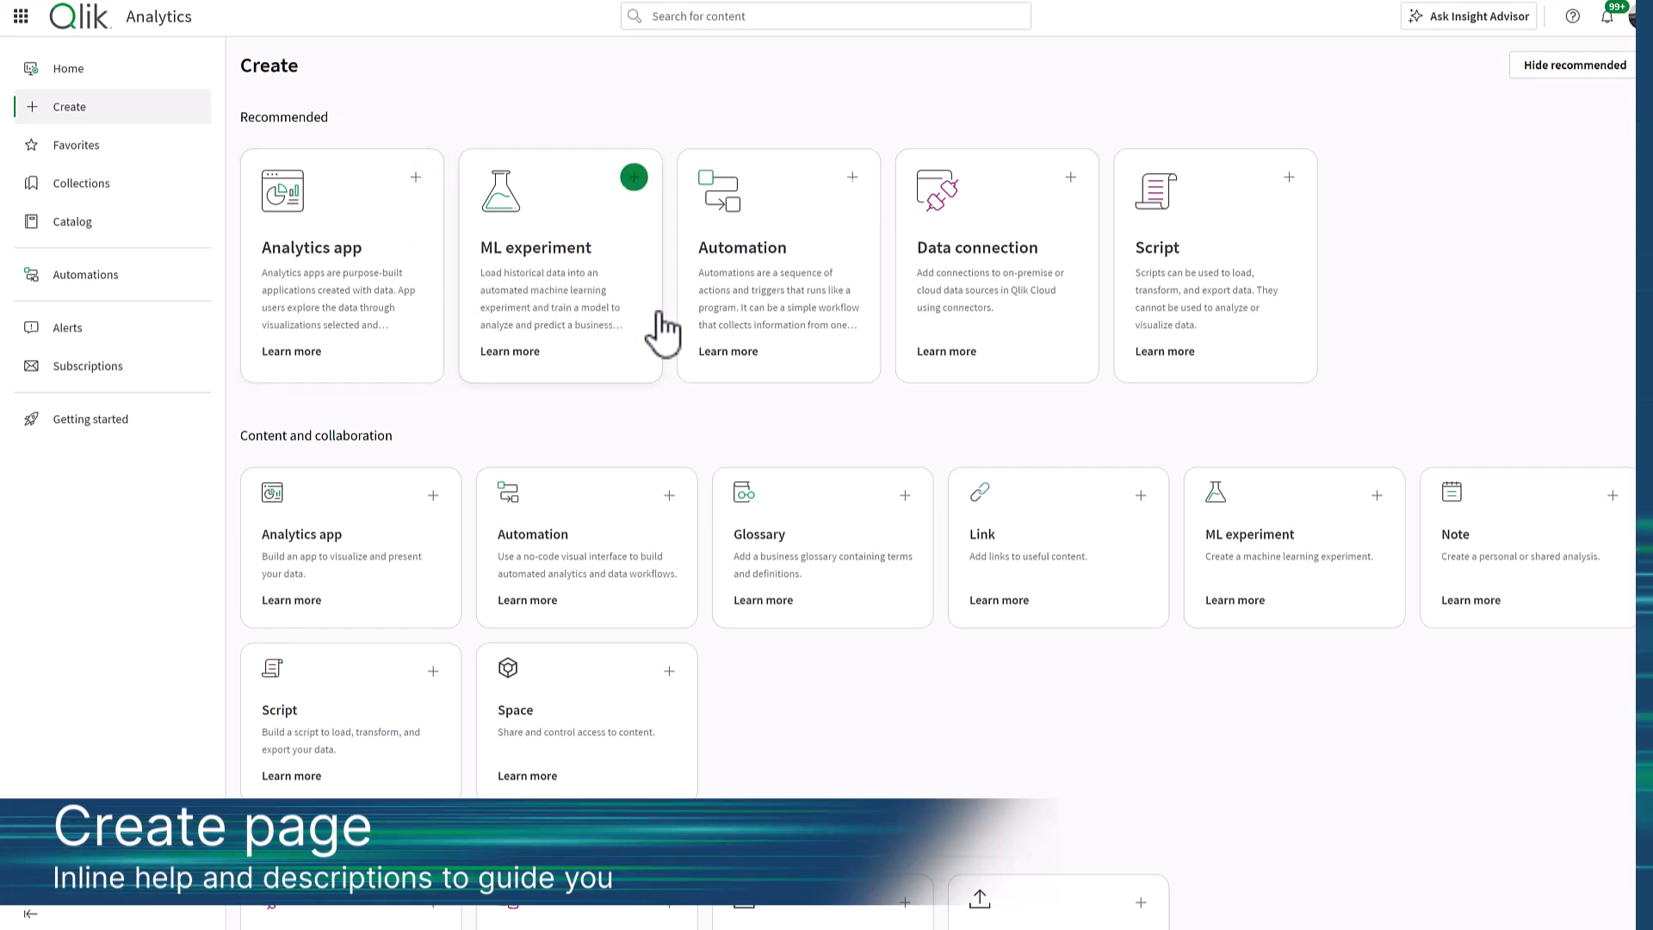
click(726, 351)
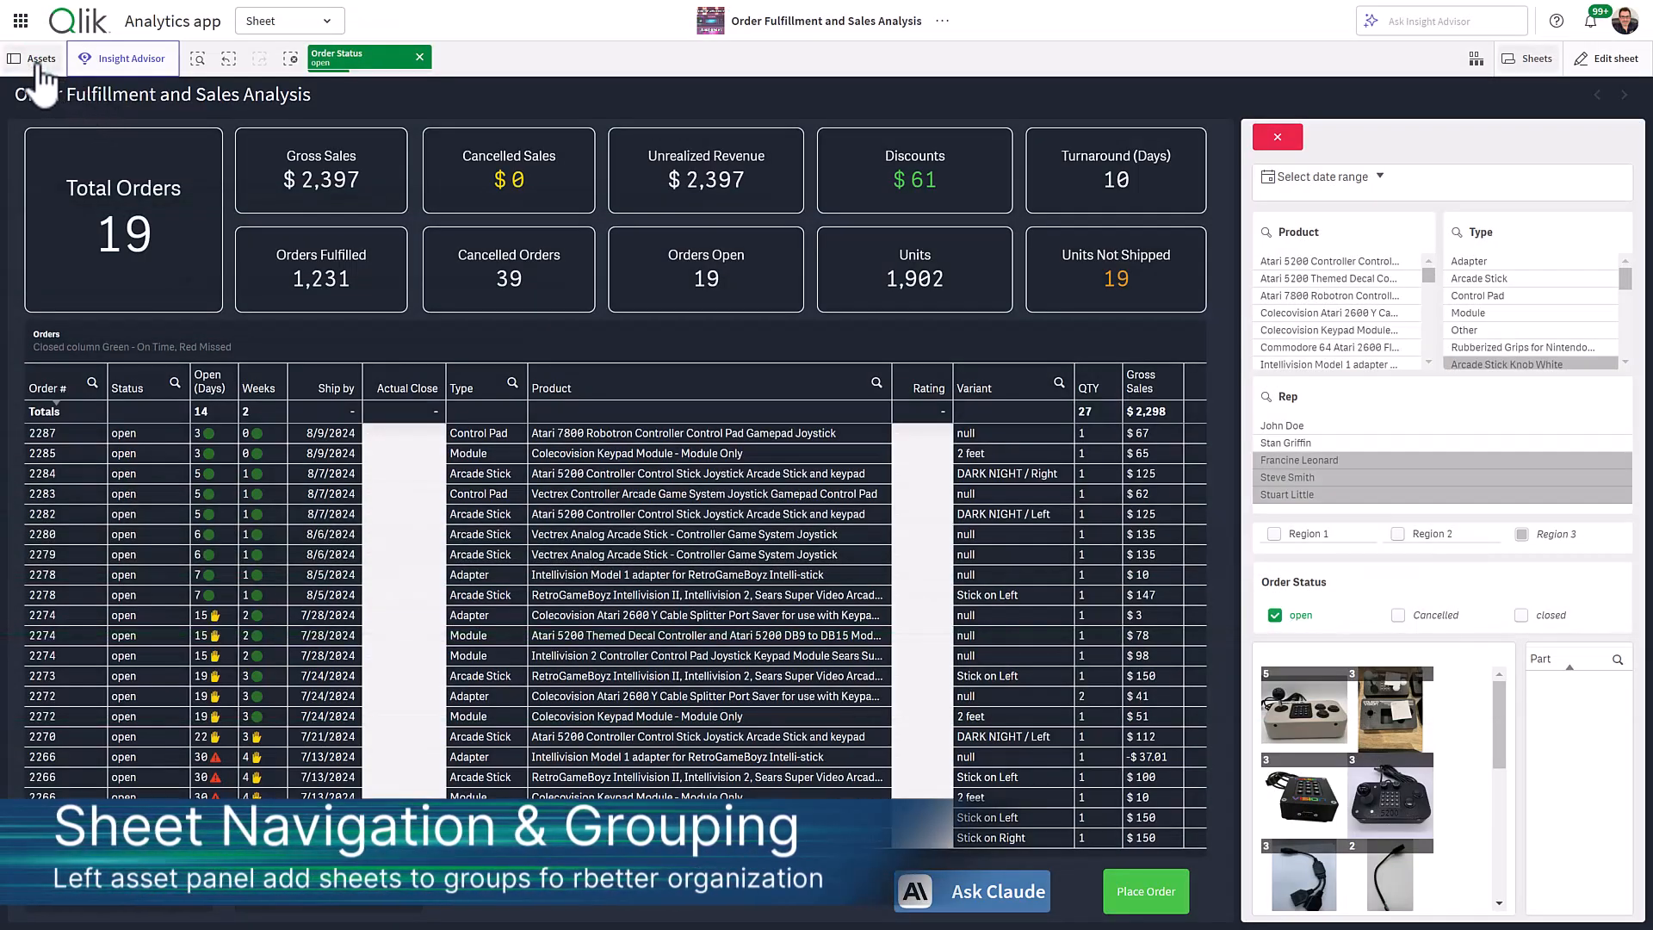
Step: Show the grouped sheet list in the asset panel and switch to the At a Glance (1) sheet
click(41, 59)
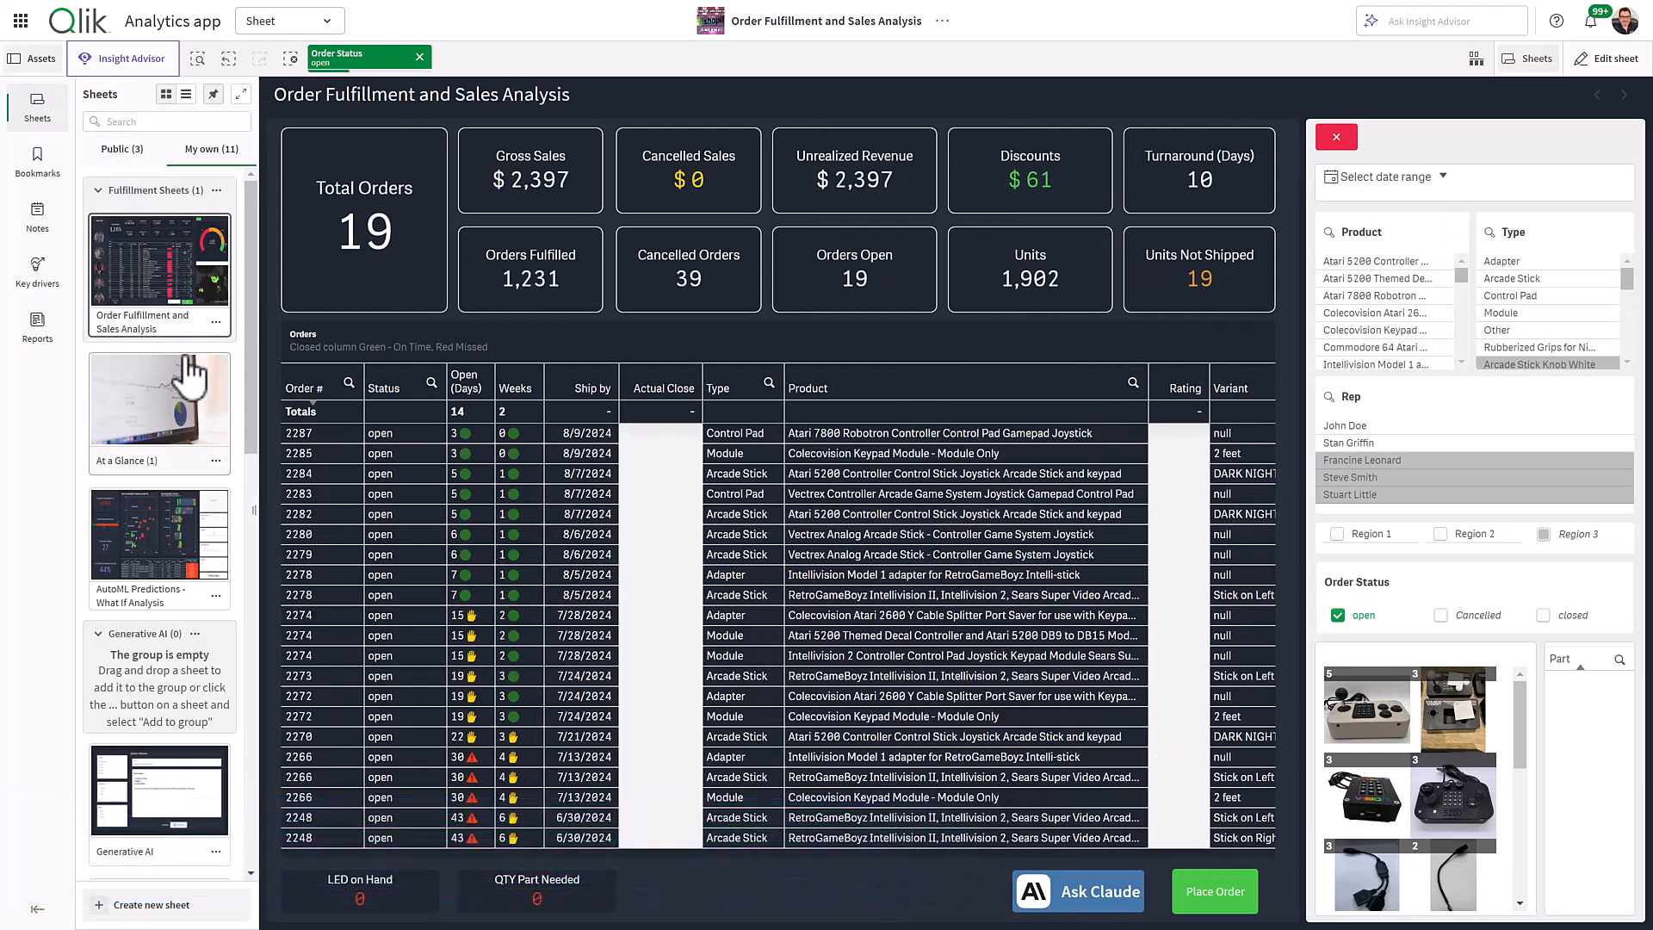
click(158, 395)
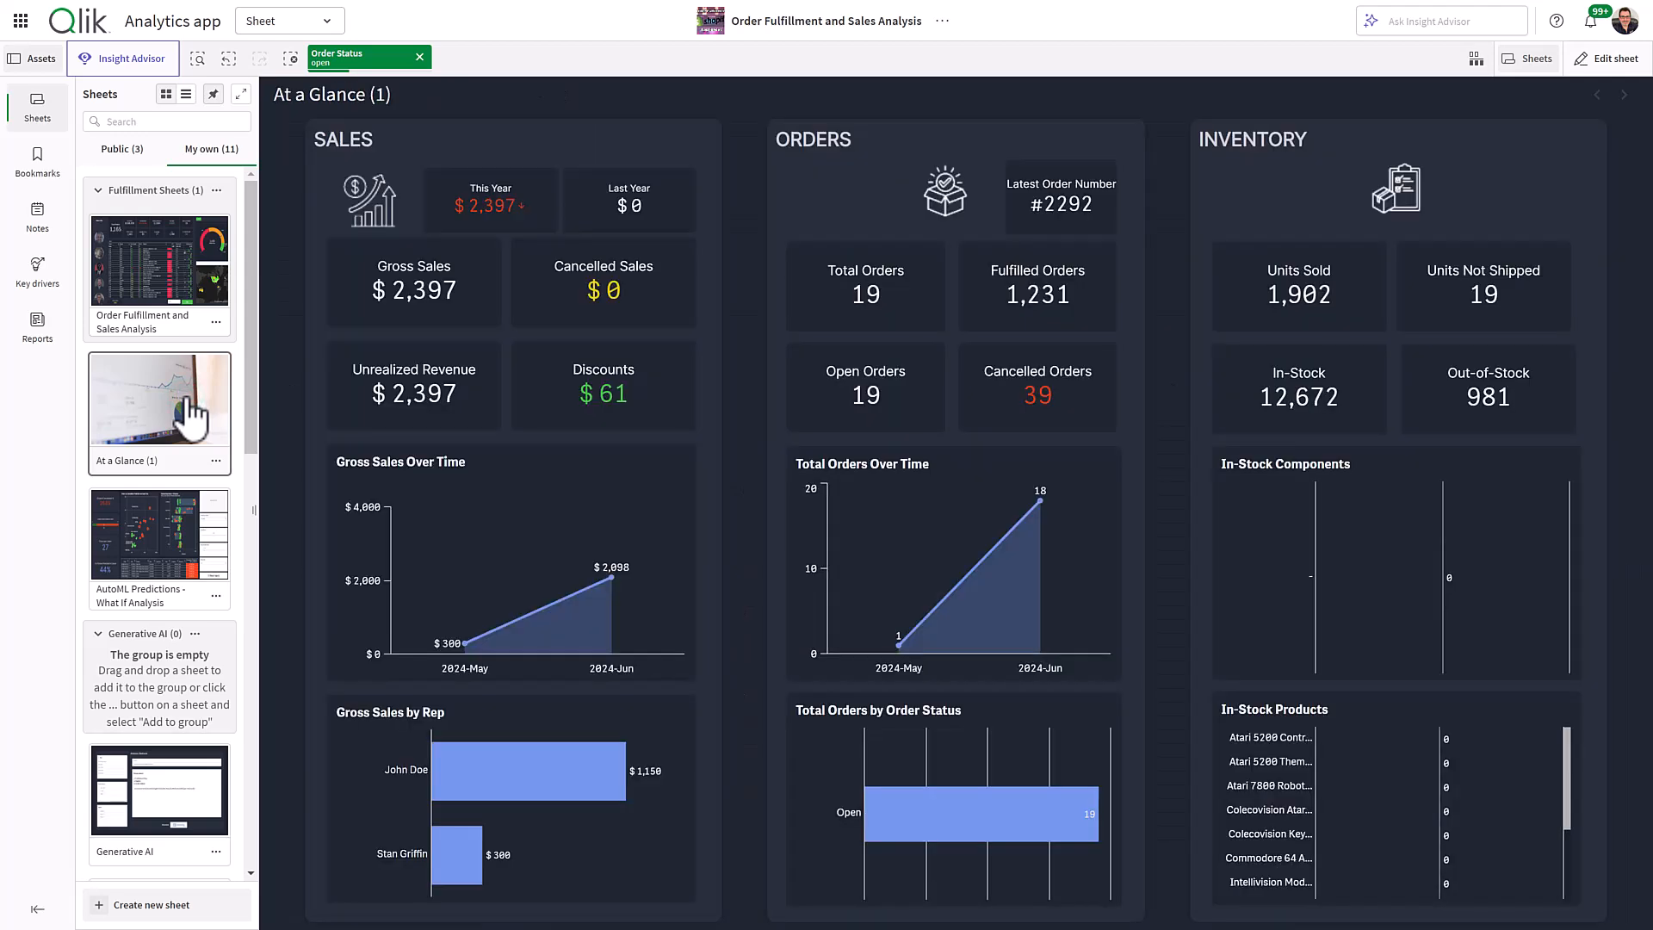
click(217, 460)
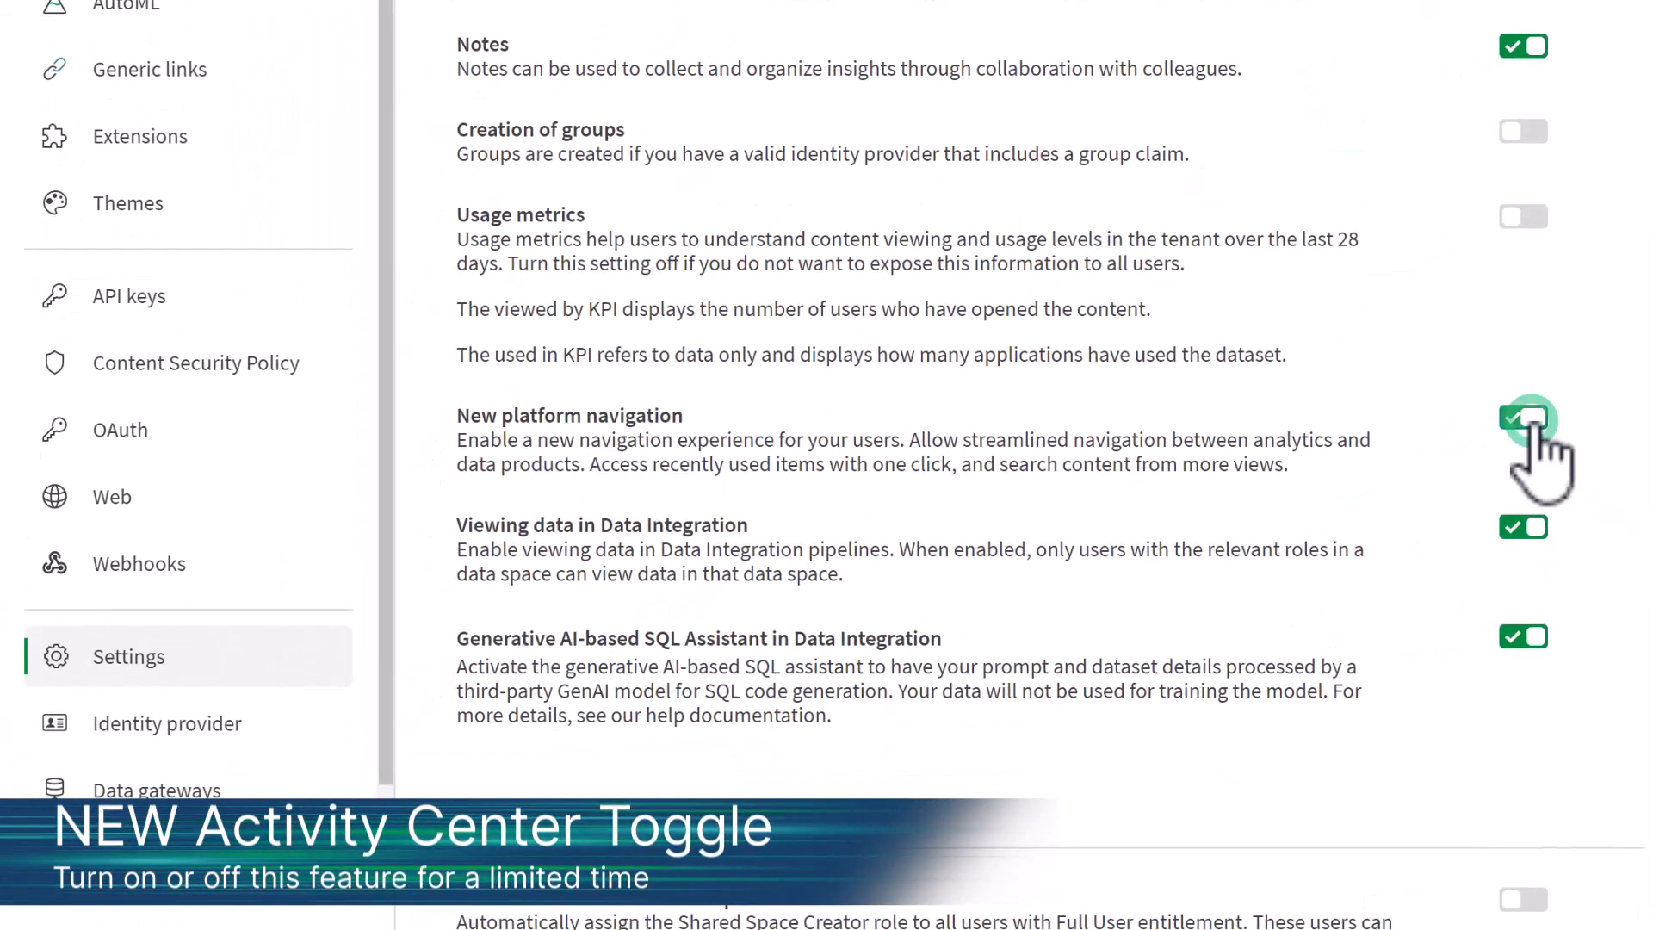
Step: Toggle New platform navigation off and back on in tenant settings, leaving it enabled
click(1522, 418)
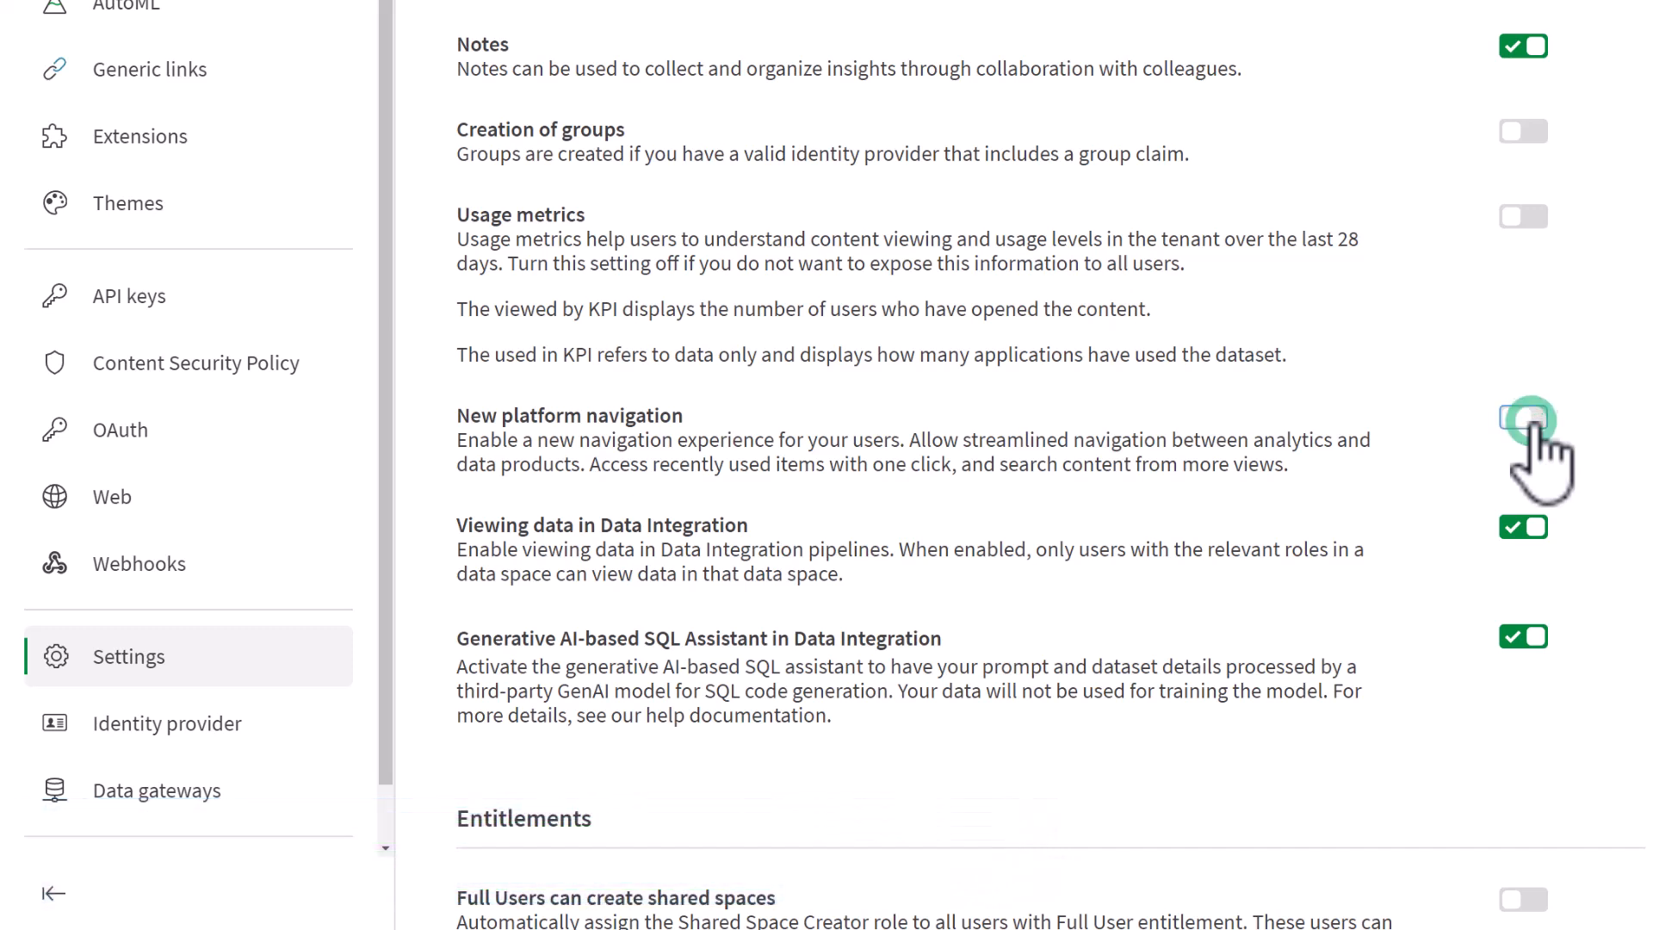
click(1523, 418)
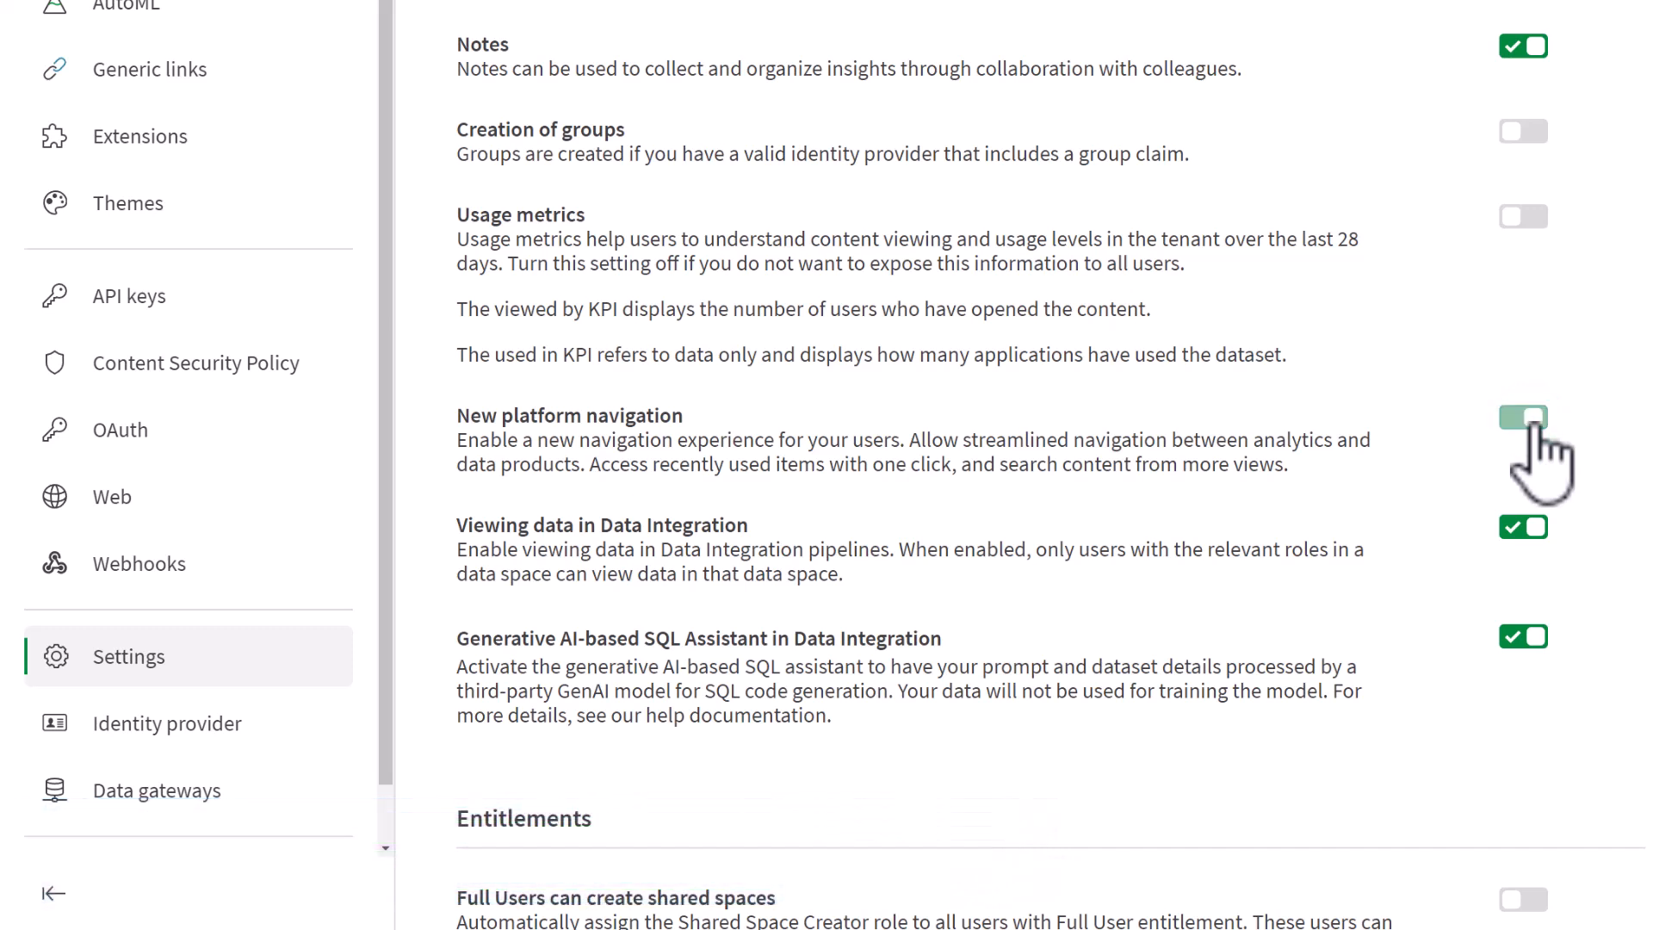
click(1522, 417)
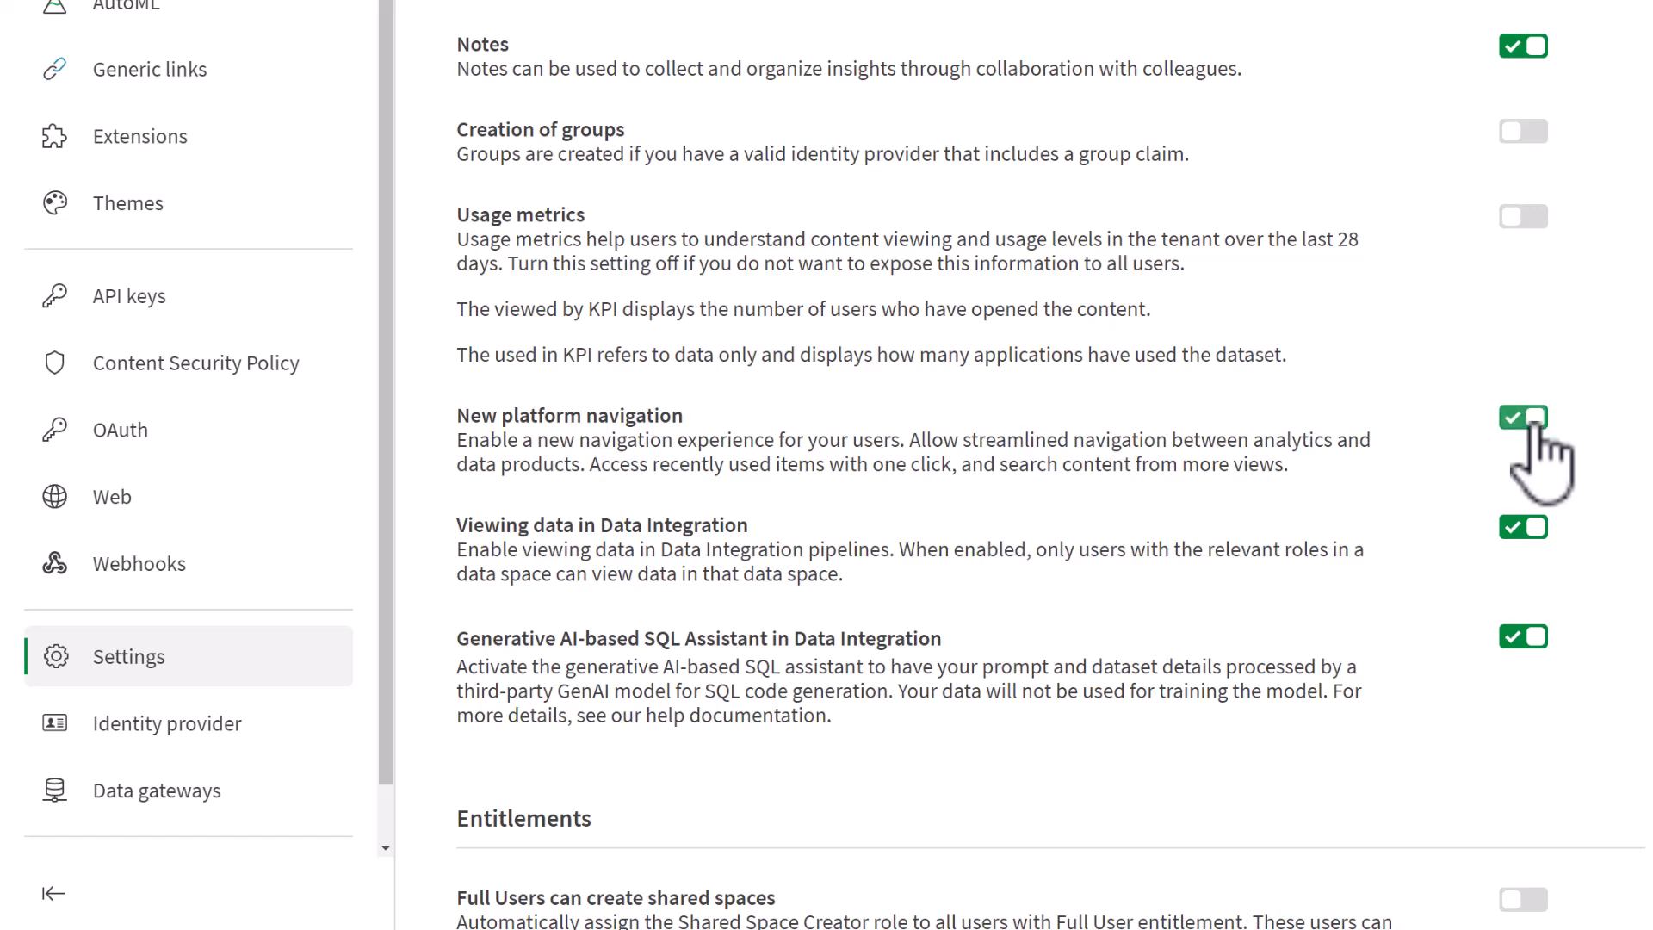
click(1522, 417)
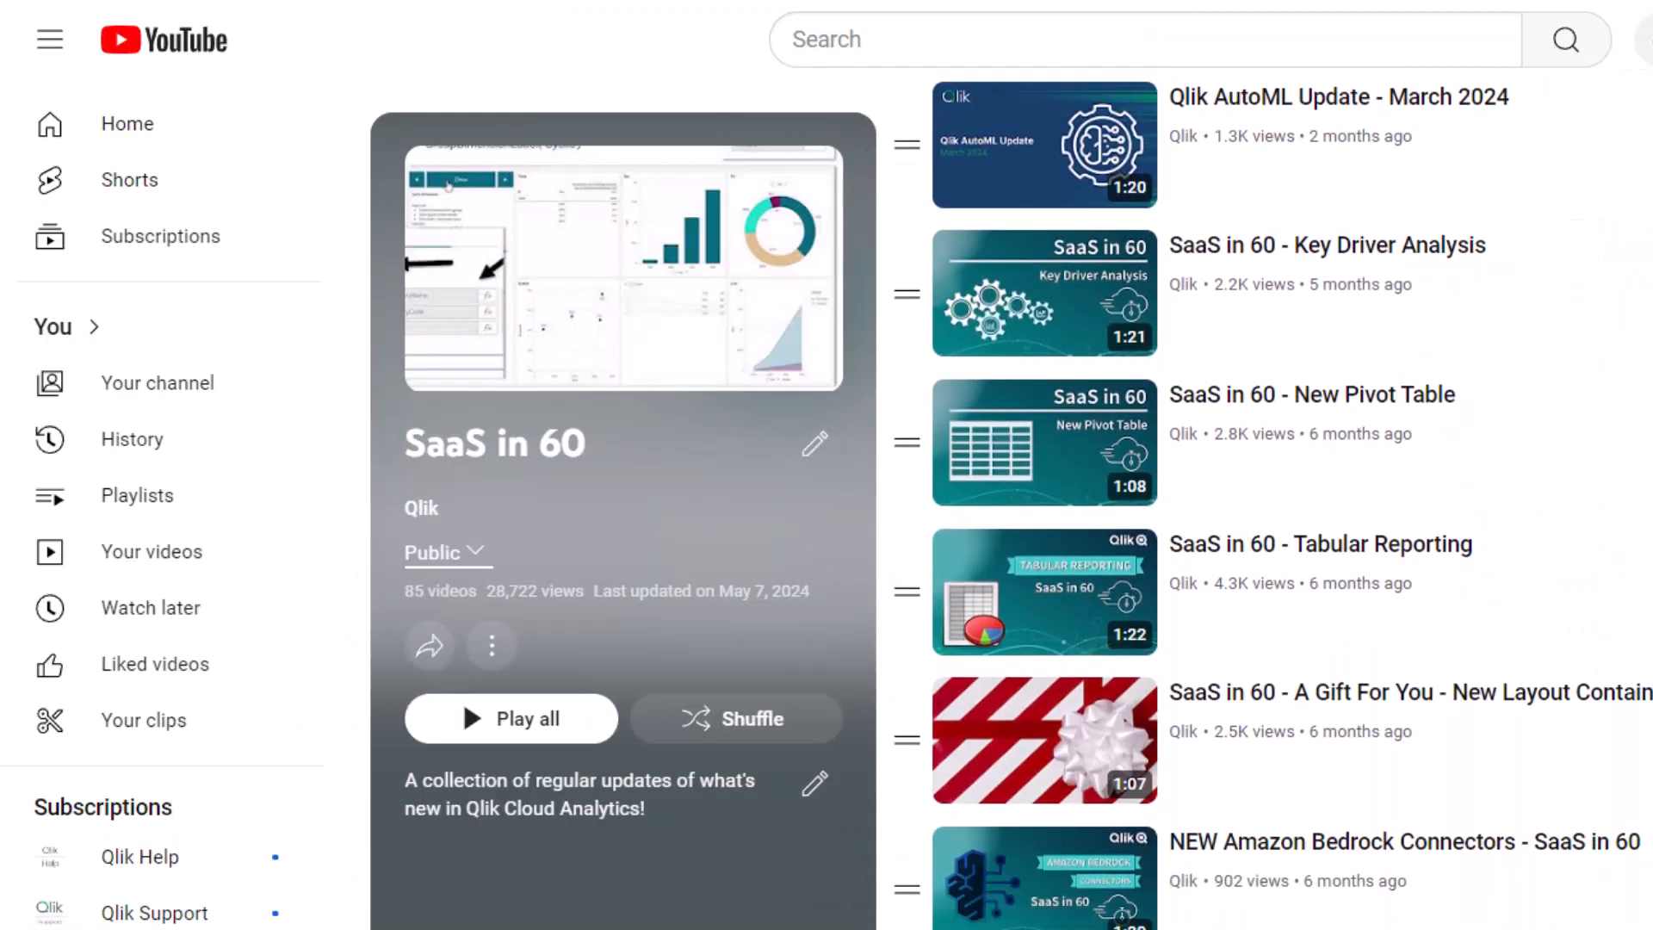
Step: Scroll through the Do More with Qlik - Tips & Tricks Edition playlist videos
scroll(down, 3)
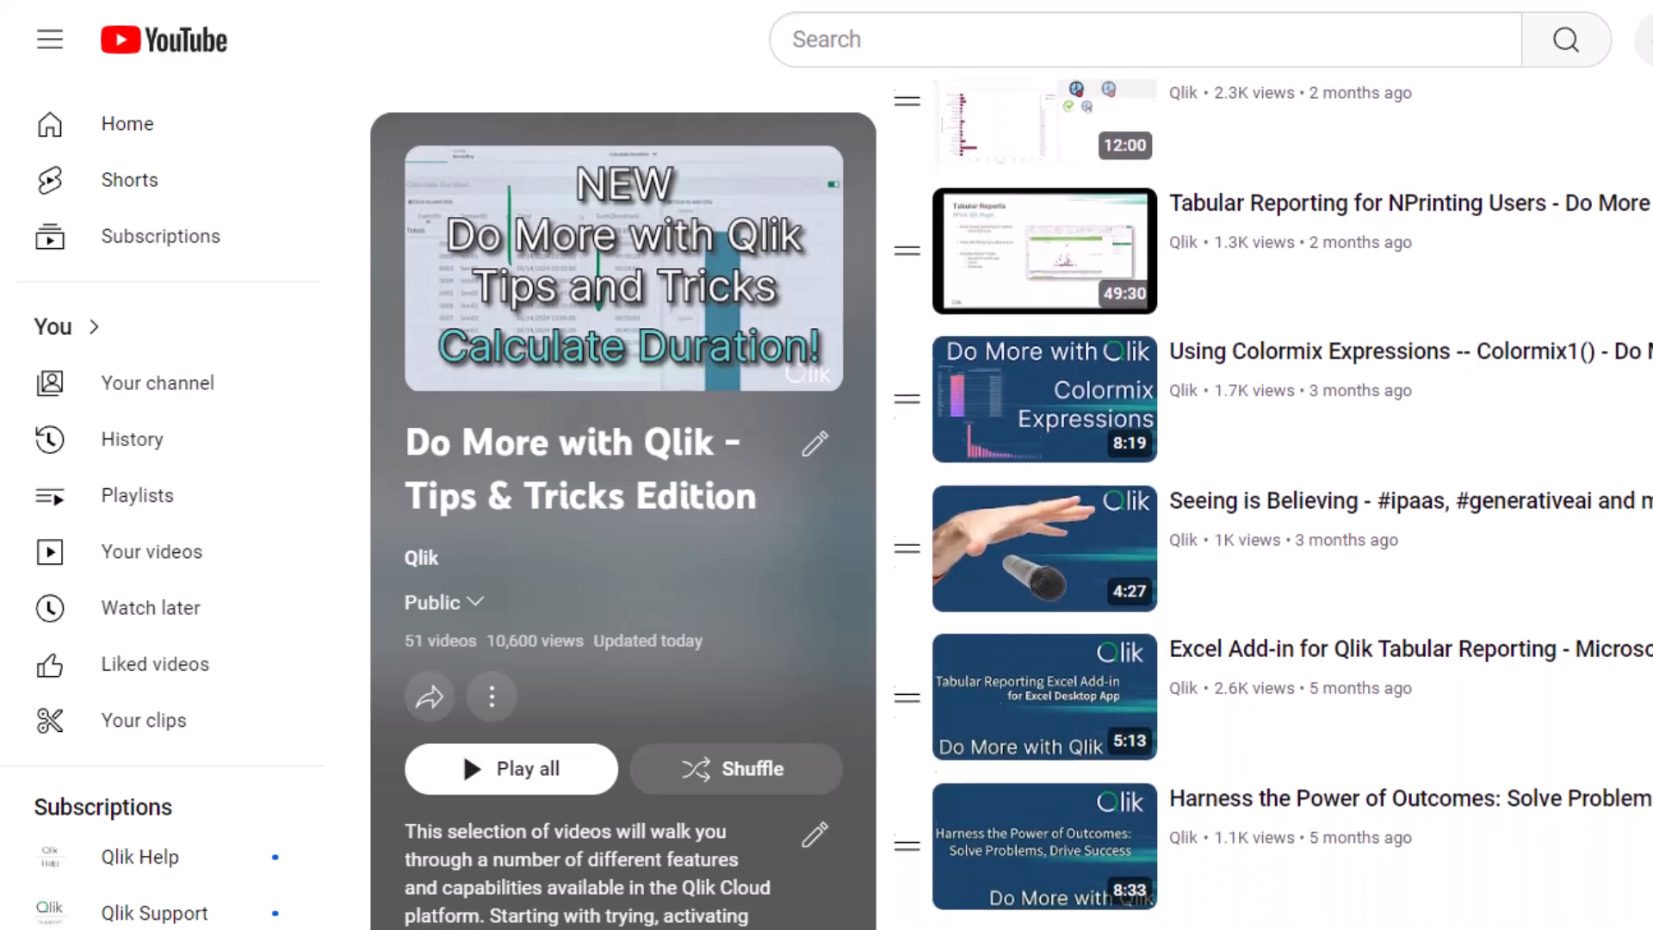
scroll(down, 3)
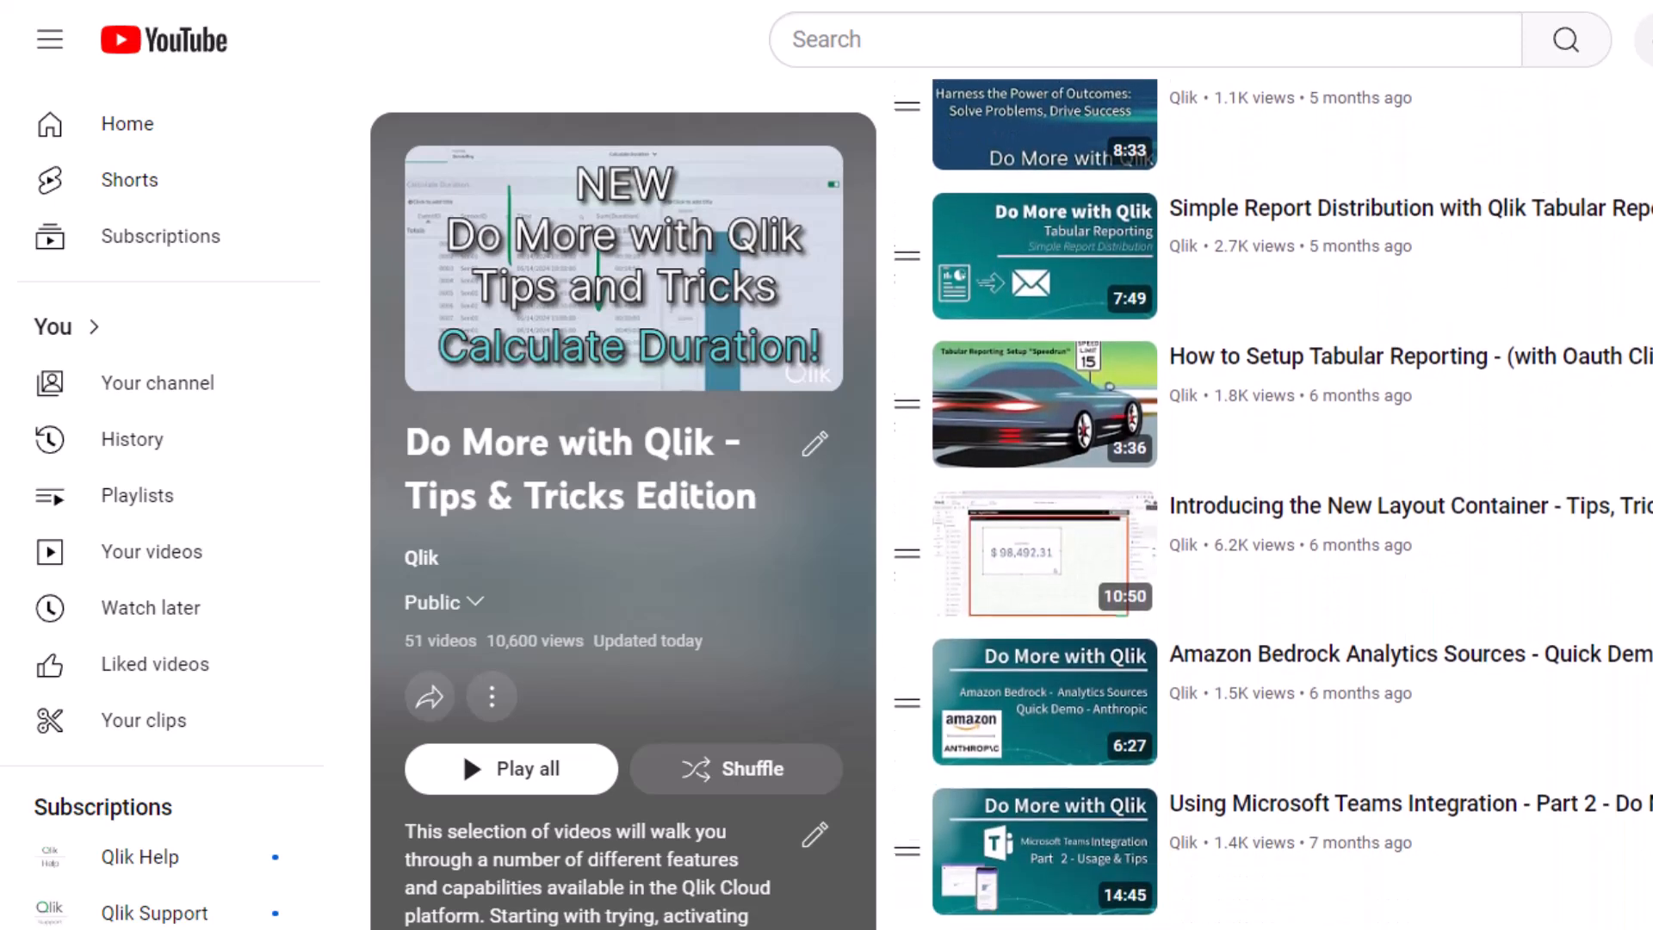